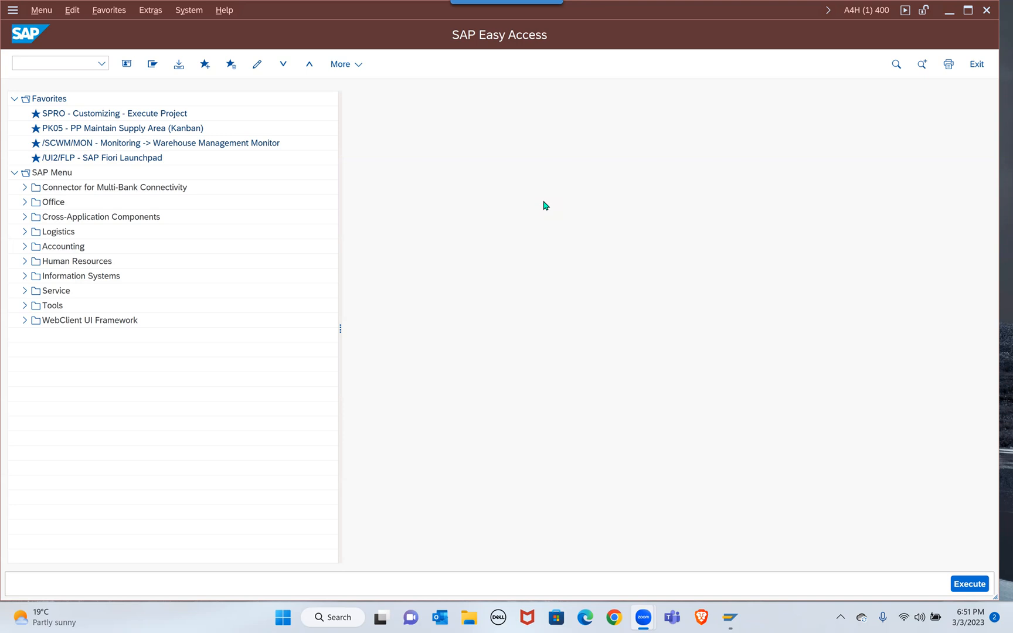
mouse_move(602, 412)
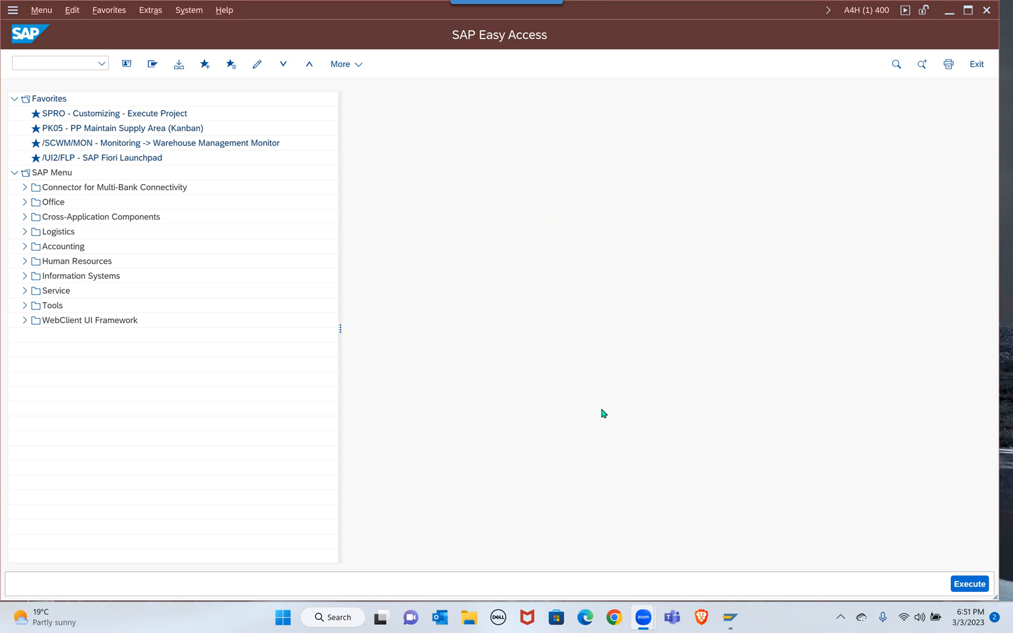
mouse_move(90, 145)
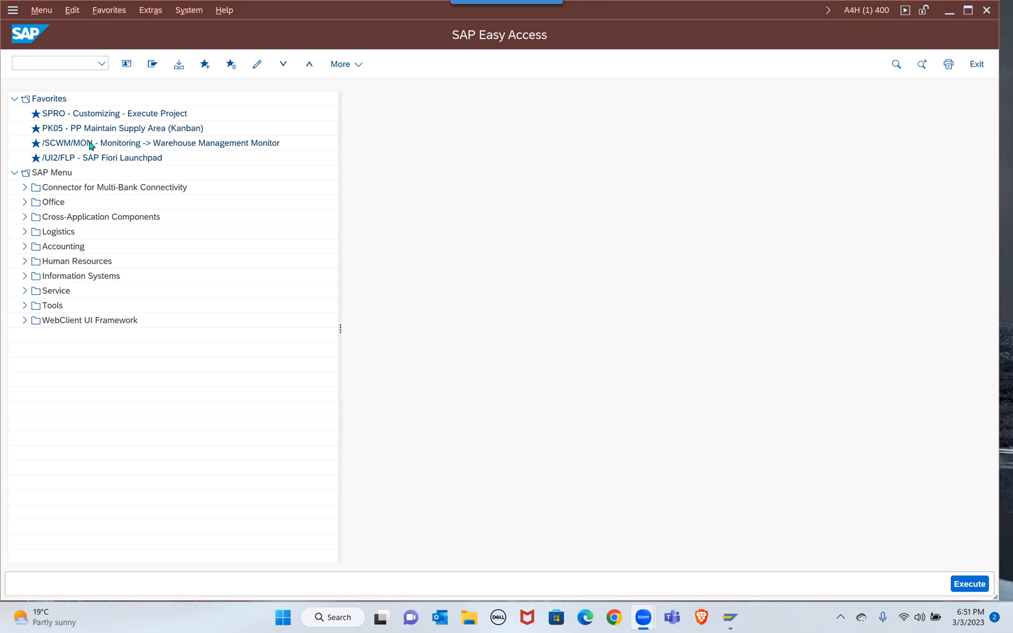
Step: Open /SCWM/MON and list storage bins with storage type 68MN and Empty Storage Bin X
left_click(157, 143)
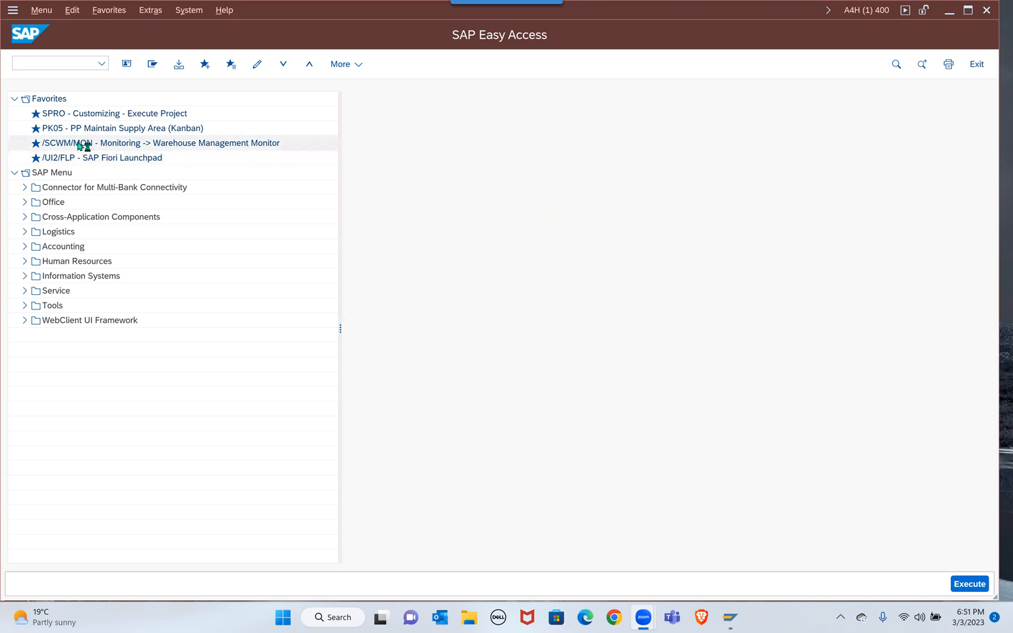
double_click(163, 143)
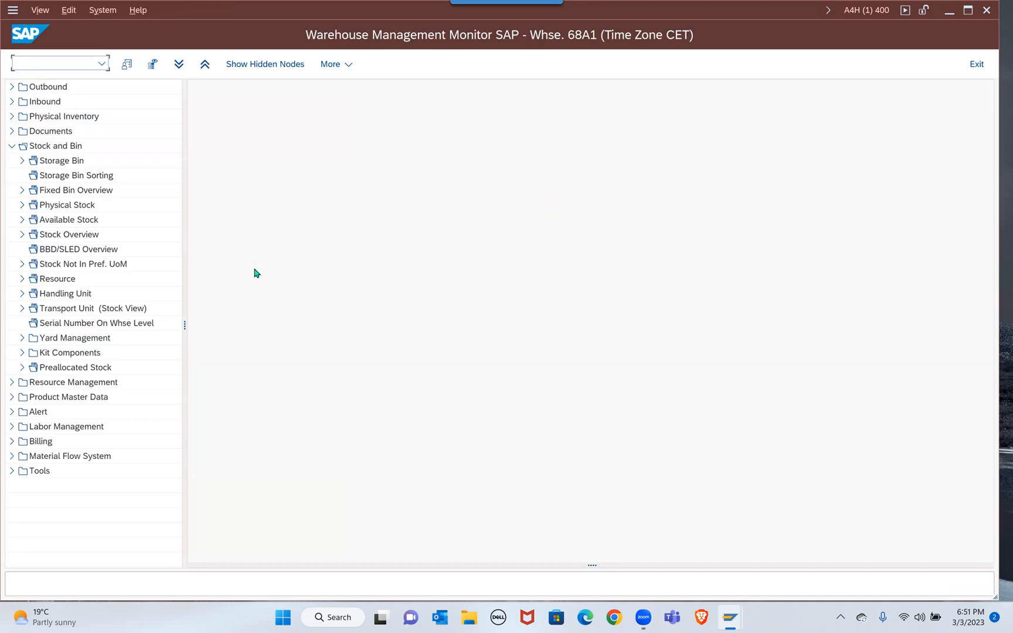
mouse_move(75, 218)
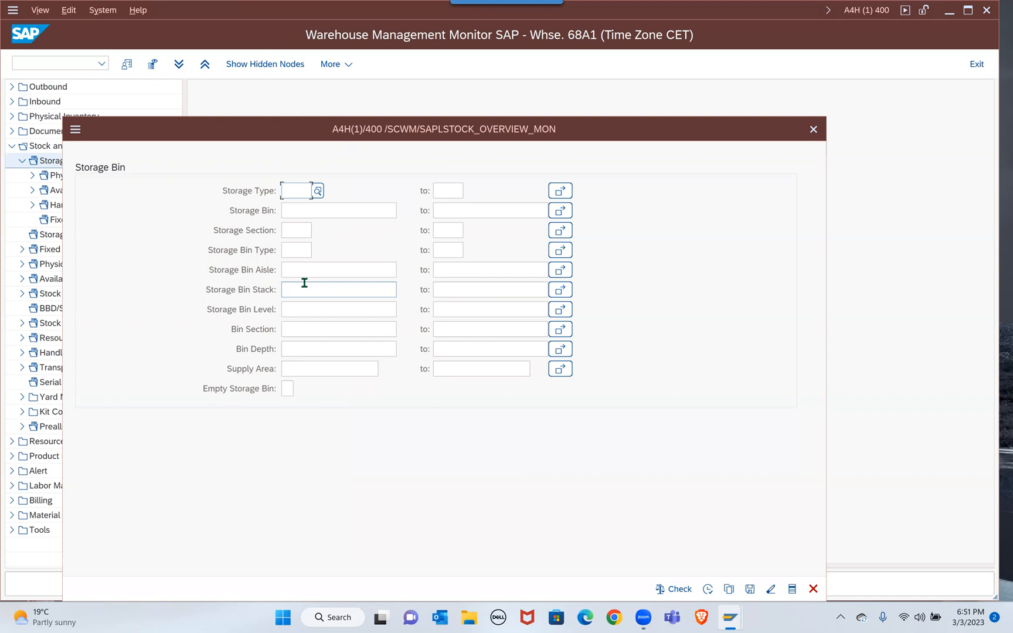
mouse_move(291, 191)
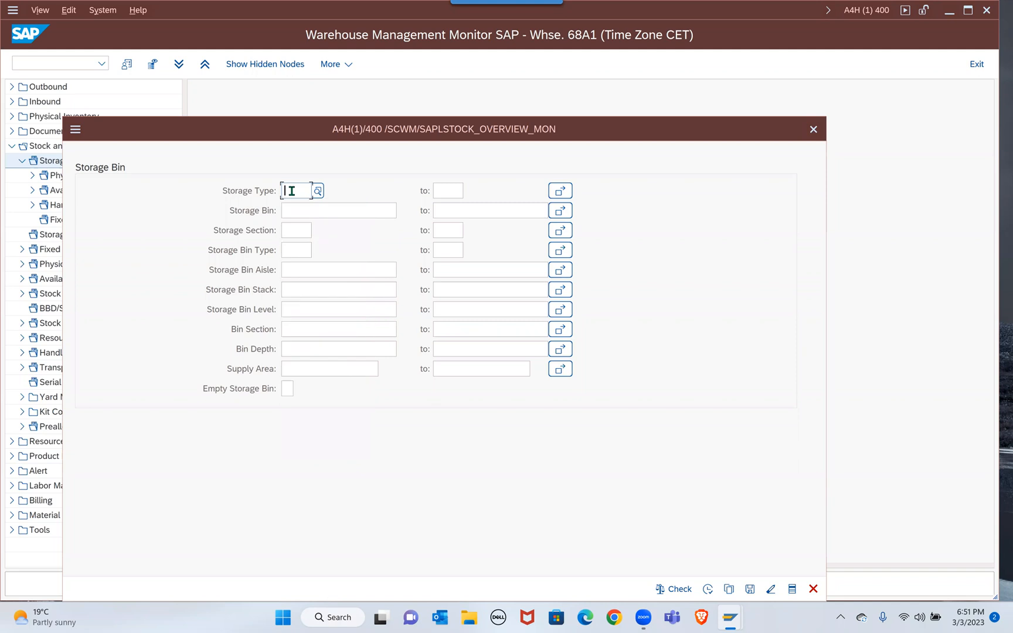
type("68MN")
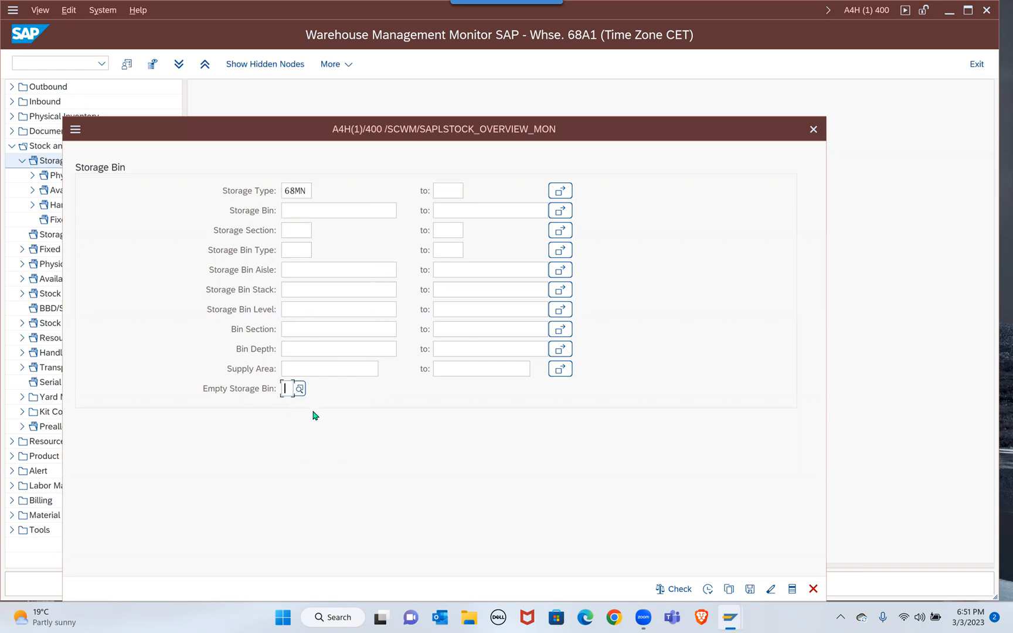
type("X")
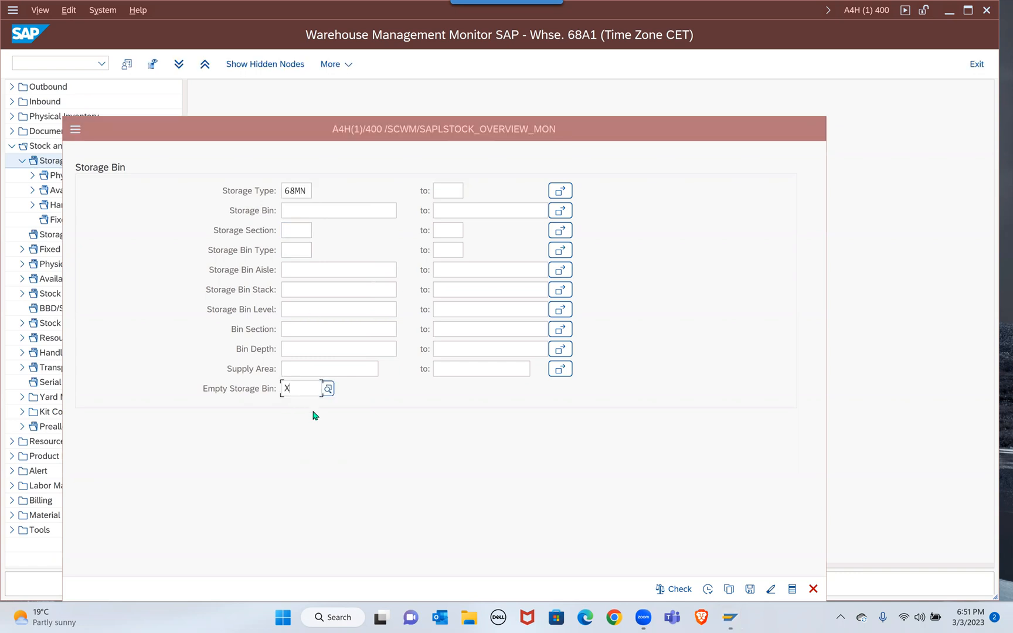
left_click(328, 388)
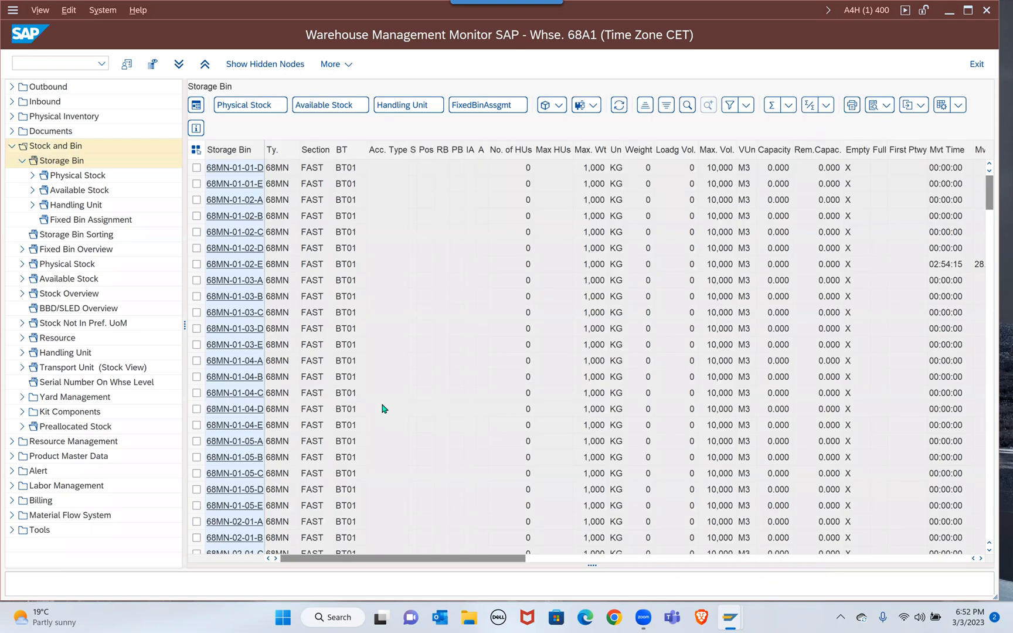
Step: Refresh the bin list and filter the Empty column to bins marked X
left_click(65, 161)
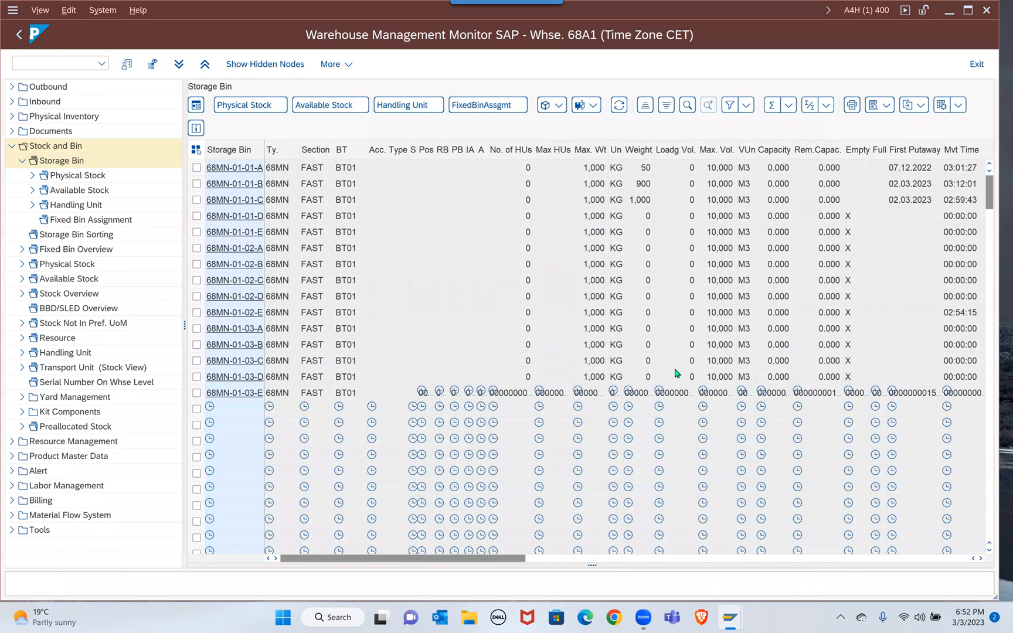
mouse_move(851, 220)
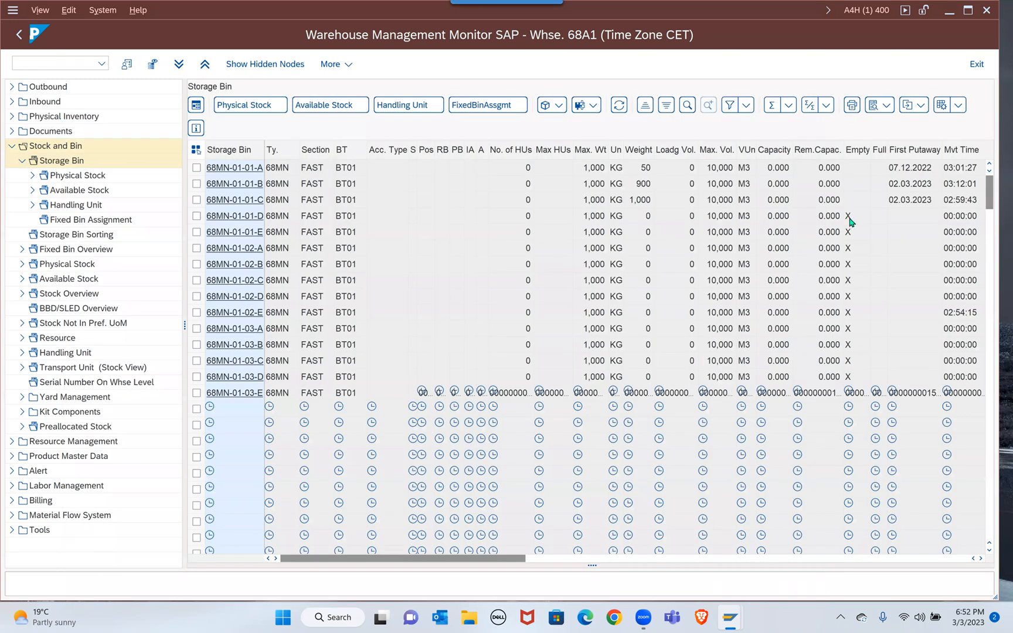
right_click(851, 215)
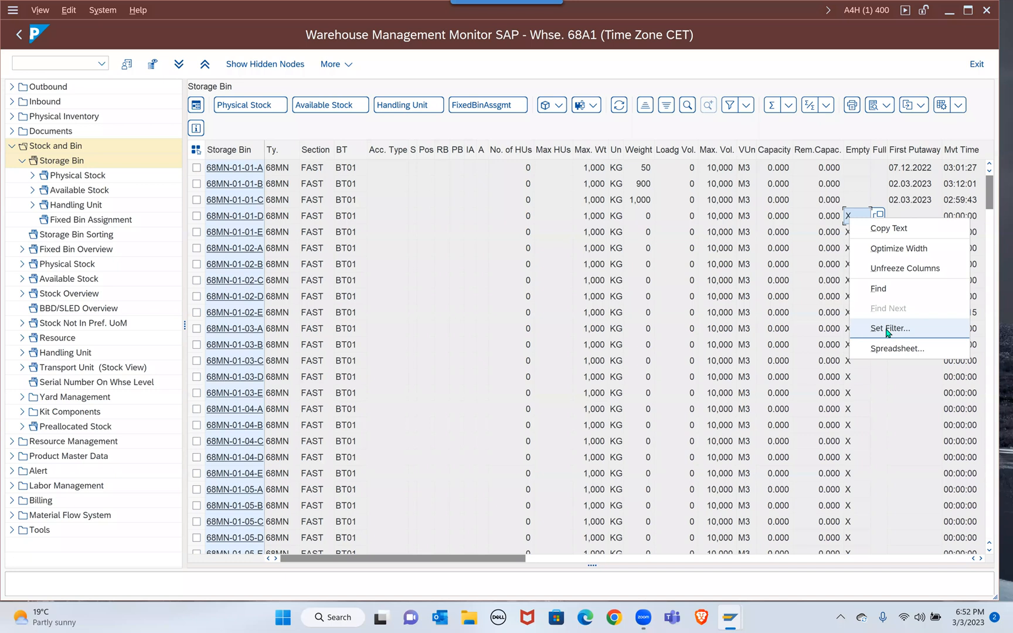
left_click(892, 329)
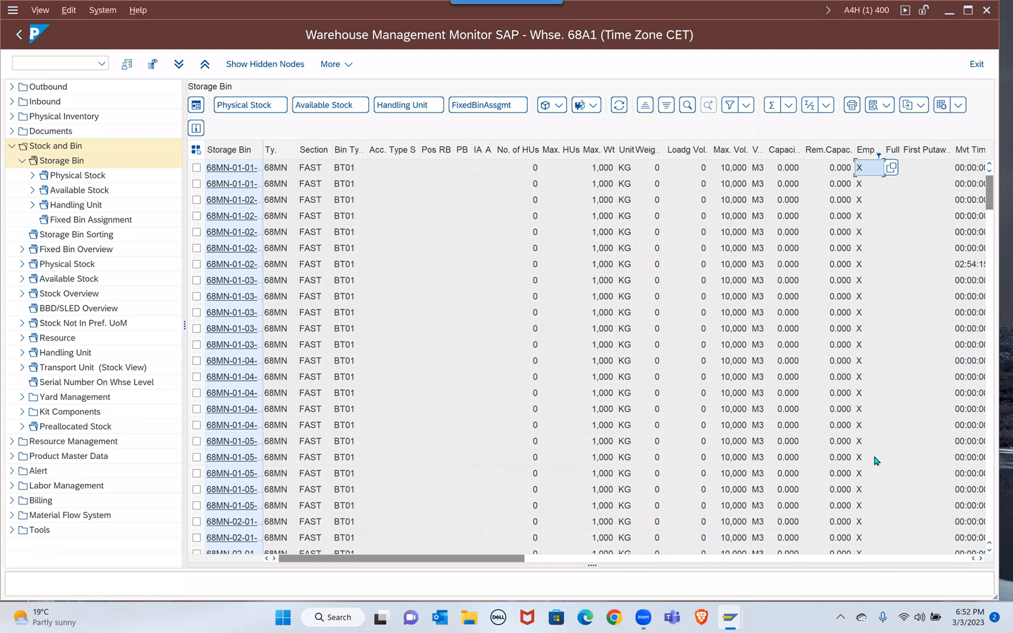
mouse_move(510, 373)
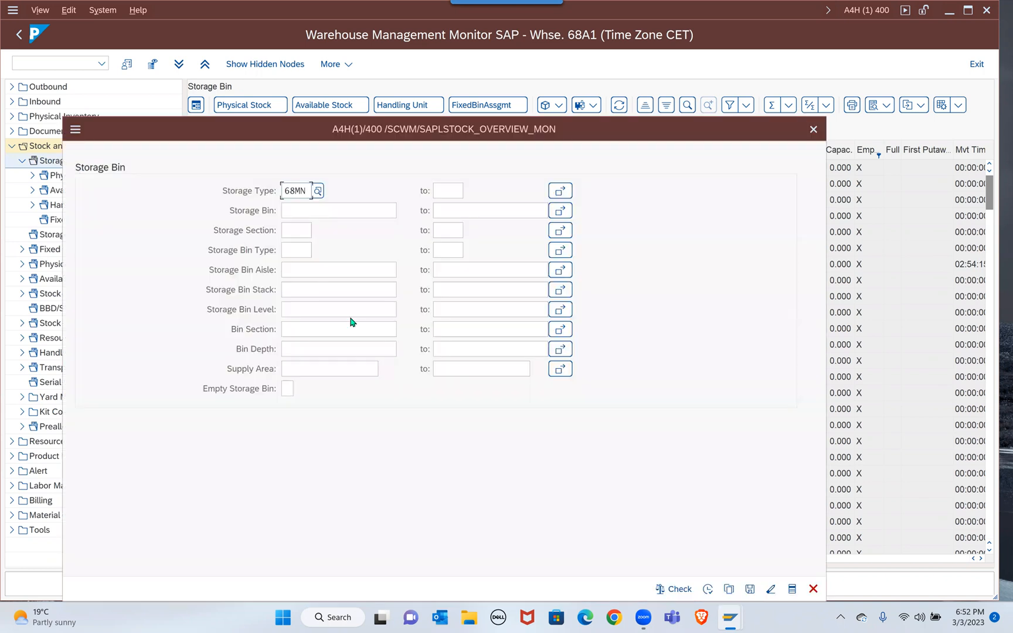
left_click(338, 329)
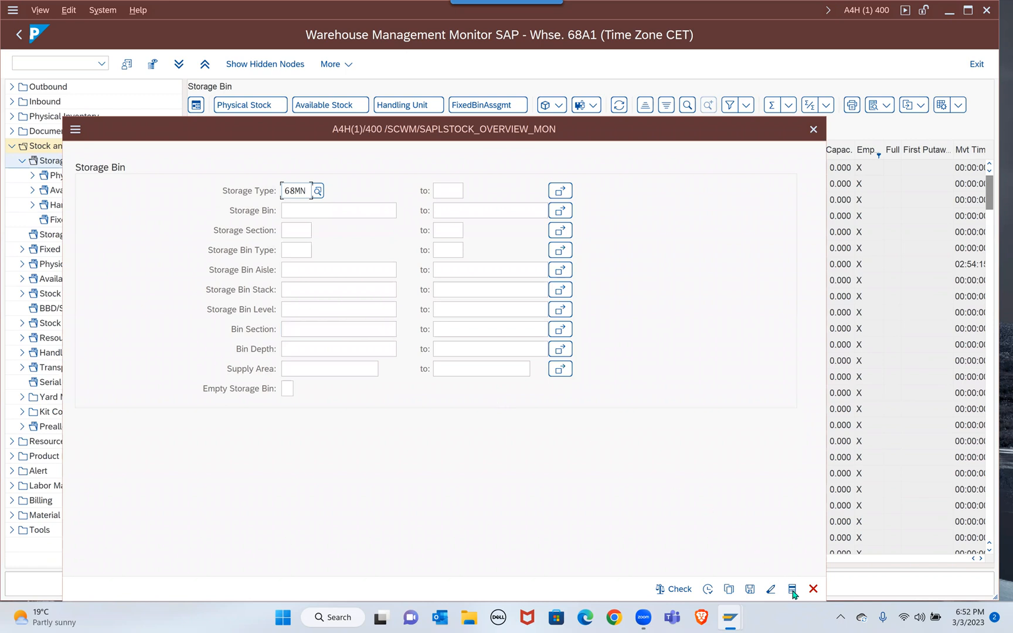
mouse_move(791, 589)
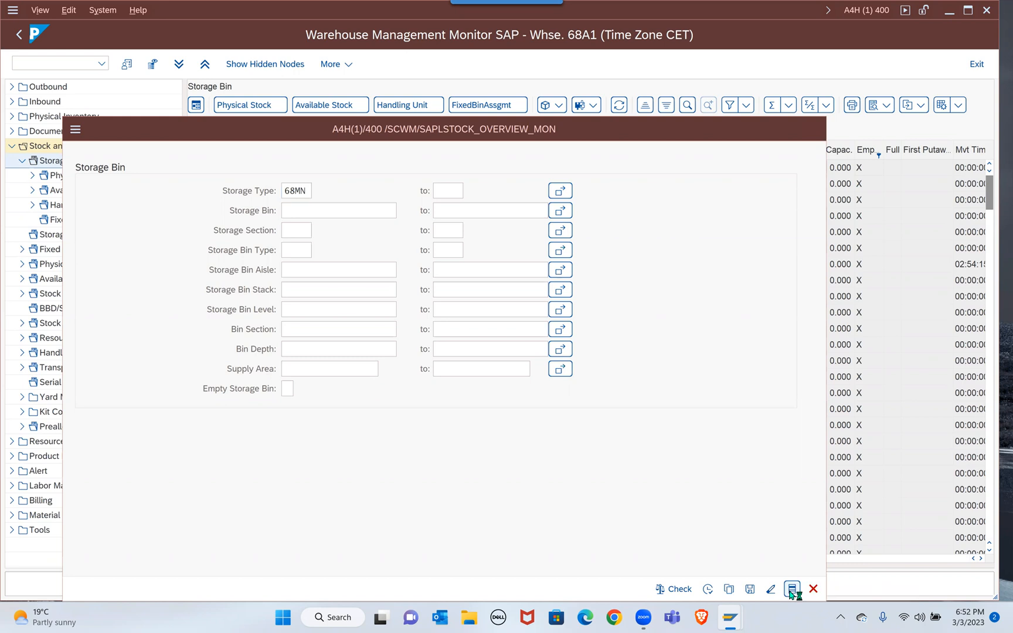
left_click(791, 589)
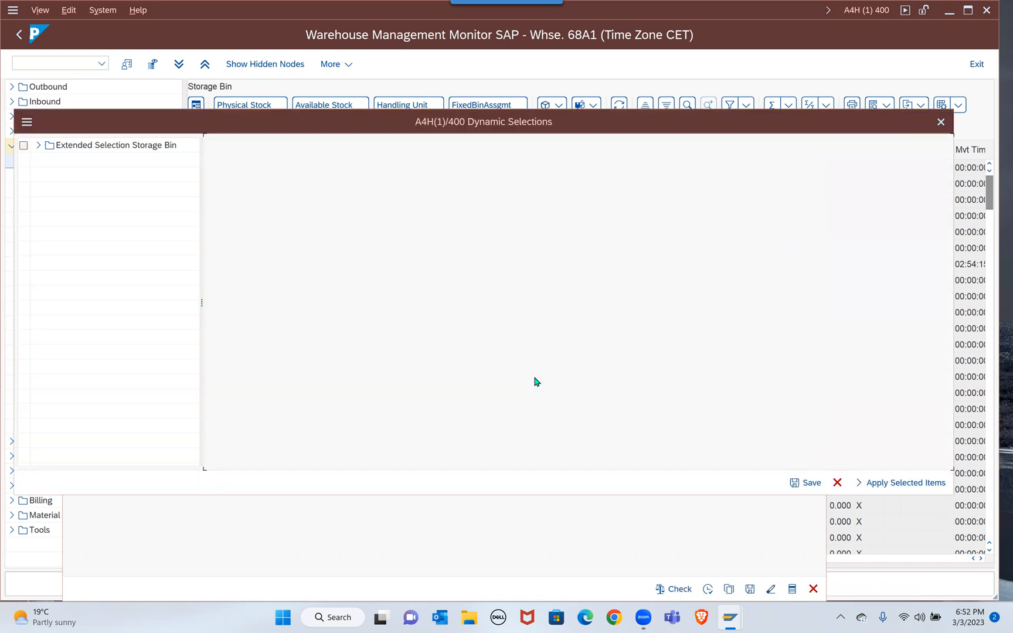
mouse_move(298, 341)
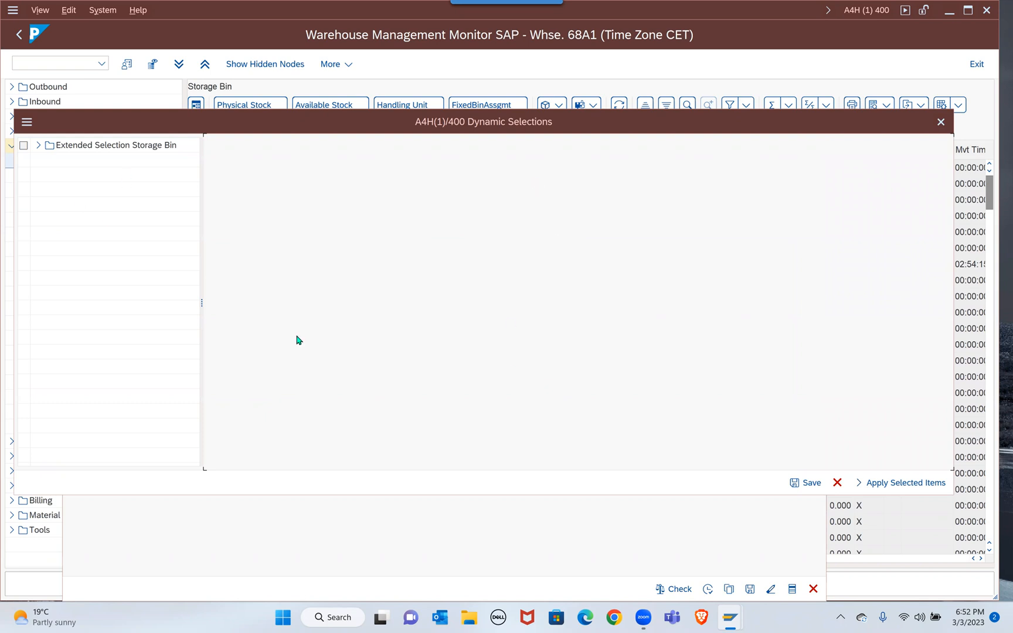
mouse_move(350, 325)
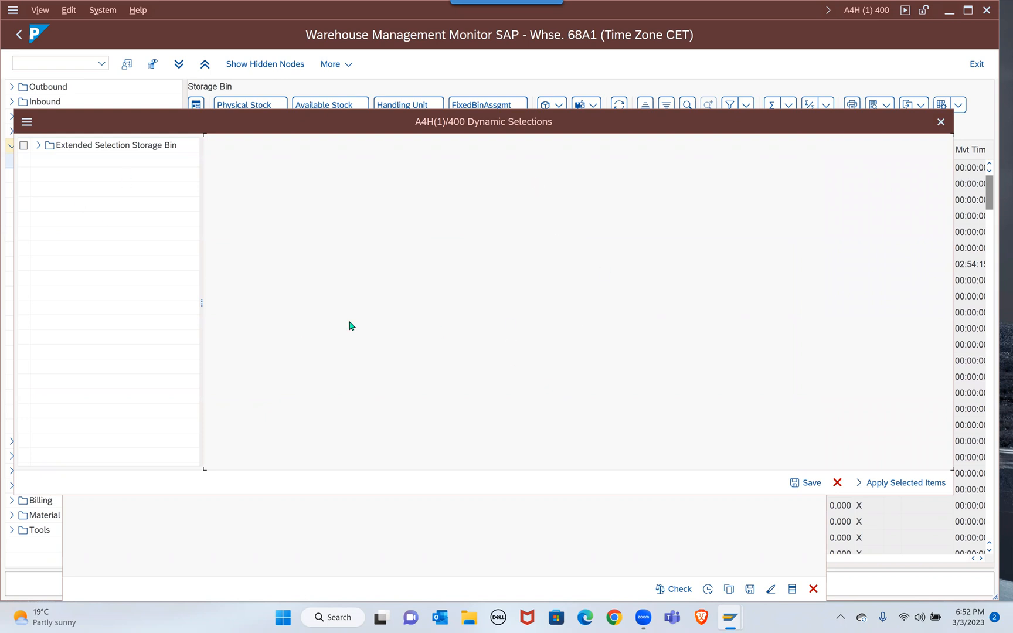
mouse_move(184, 419)
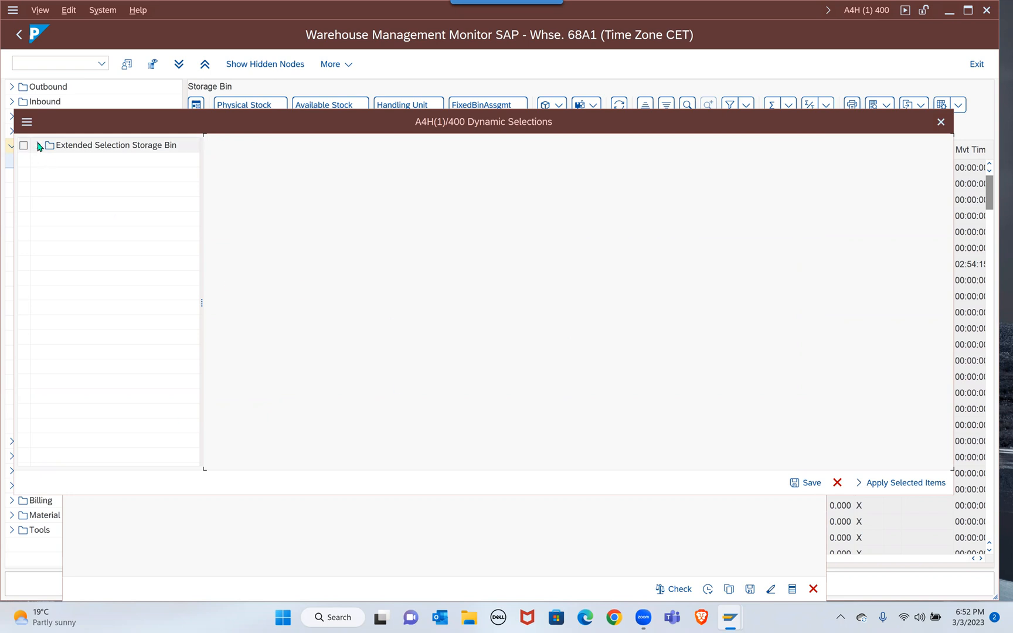
Step: Tick Empty Storage Bin in Dynamic Selections, then close the dialog
left_click(38, 145)
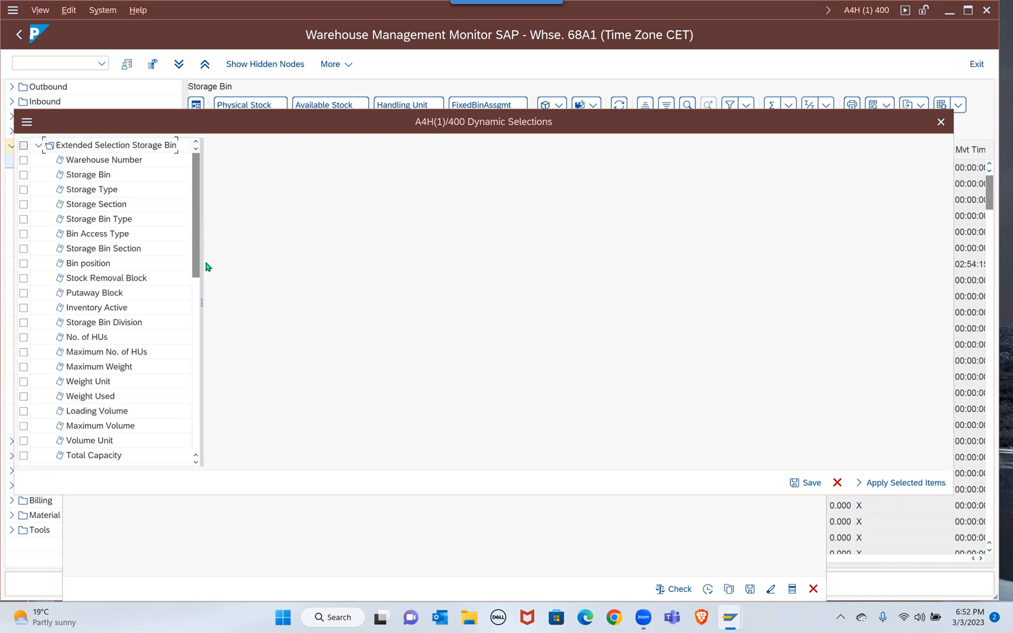
scroll("down", 3)
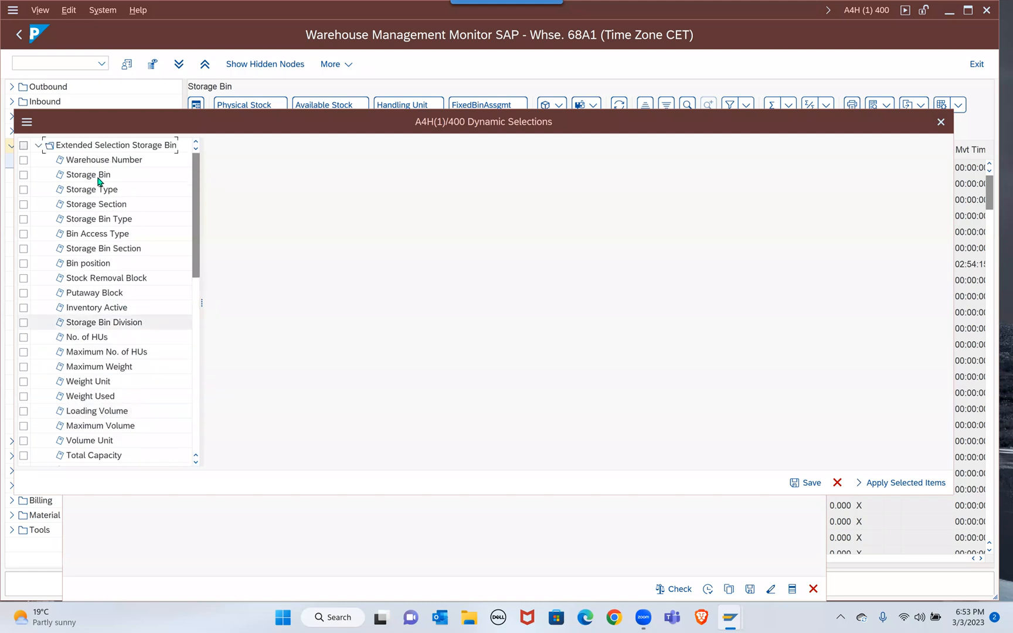
scroll("down", 3)
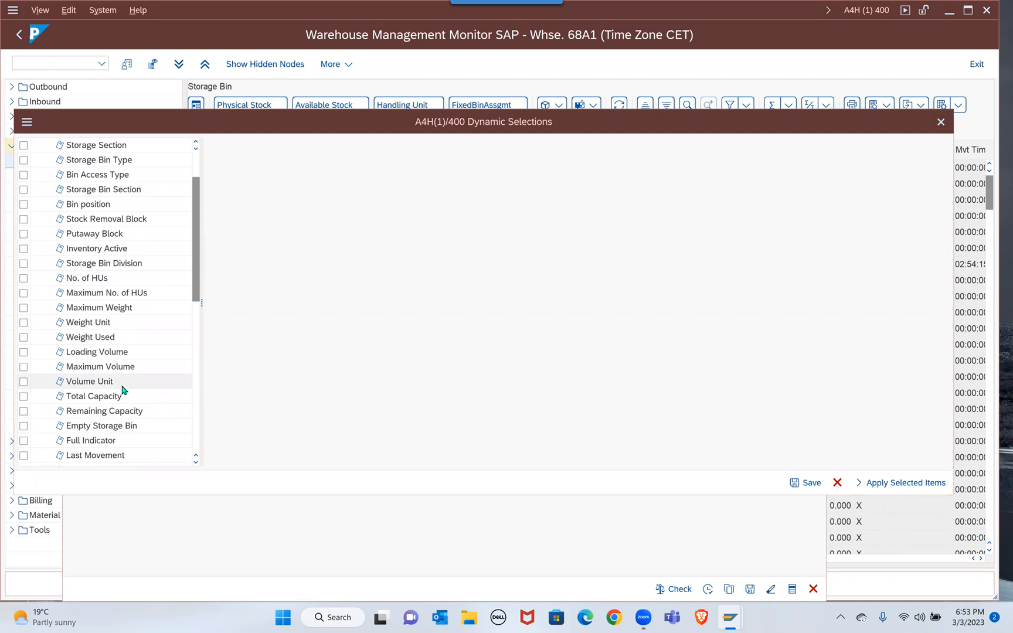
scroll("down", 3)
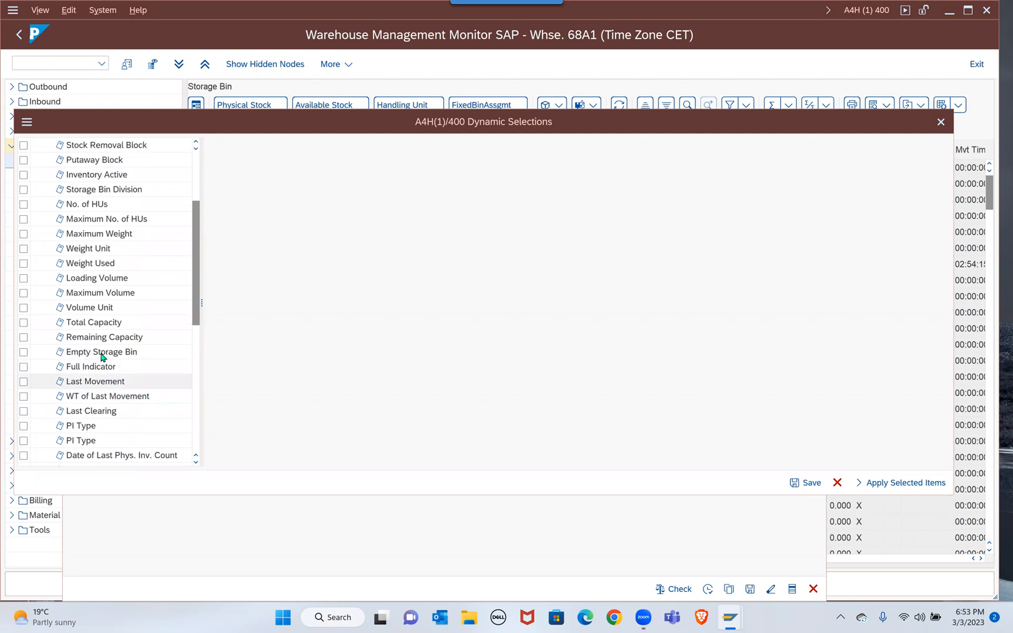
scroll("down", 3)
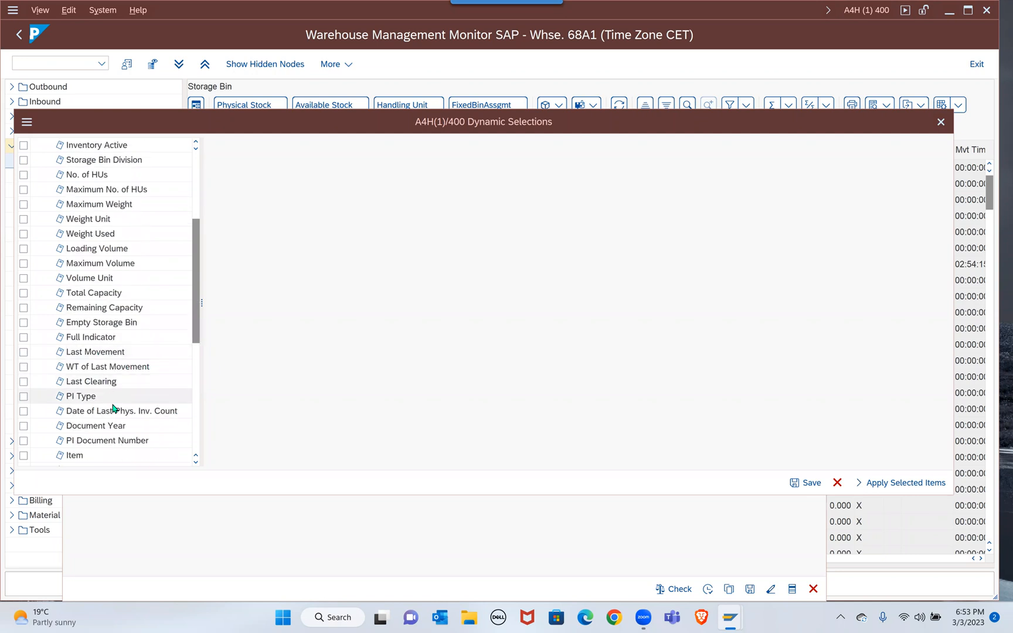
scroll("down", 3)
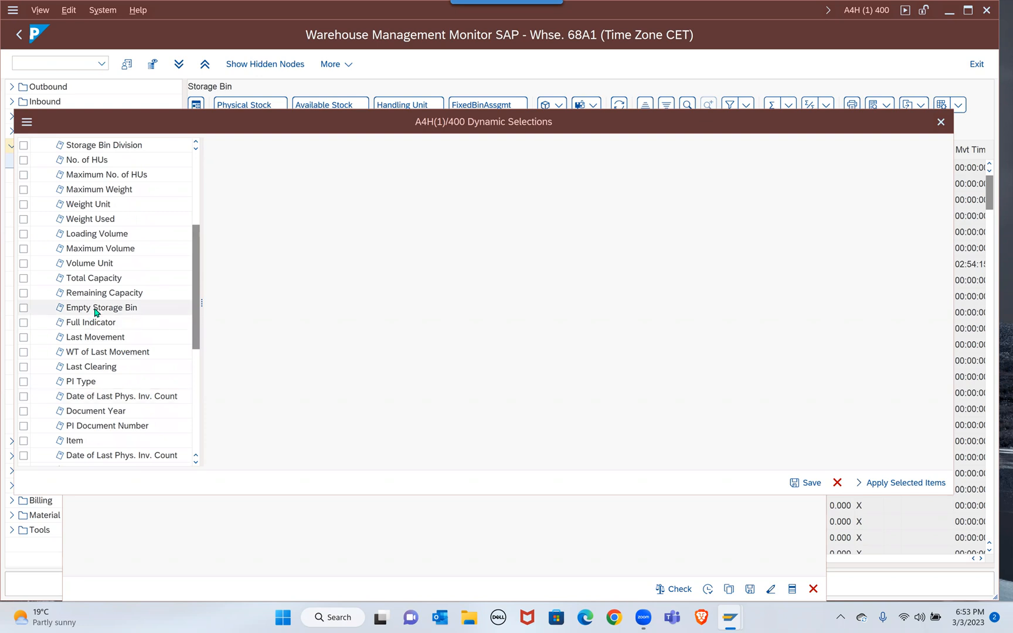
left_click(24, 308)
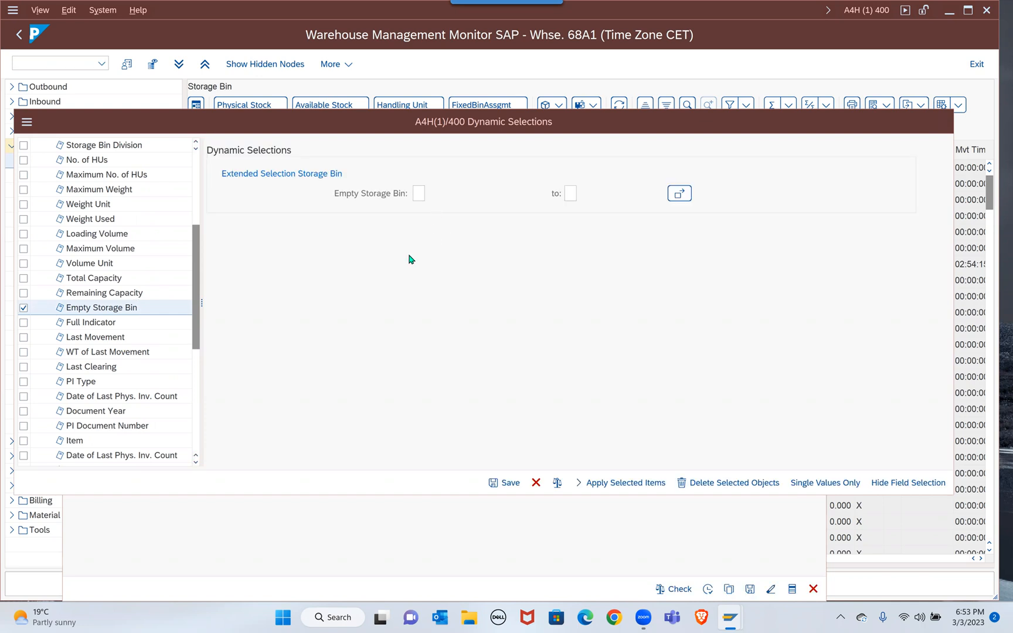
left_click(418, 194)
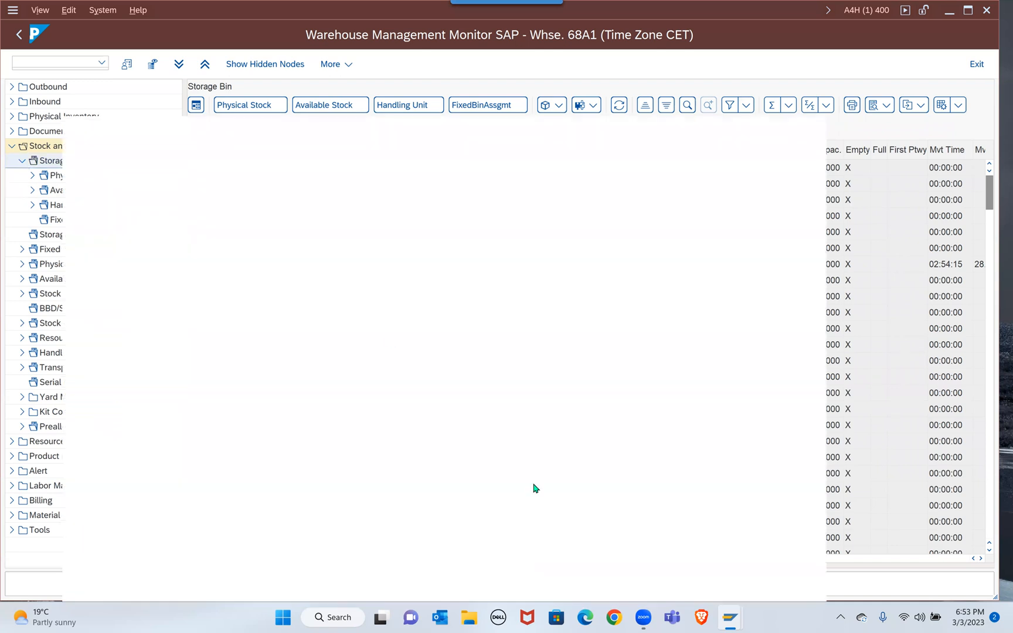
Step: Reopen the Storage Bin selection screen and its Dynamic Selections field list
left_click(196, 105)
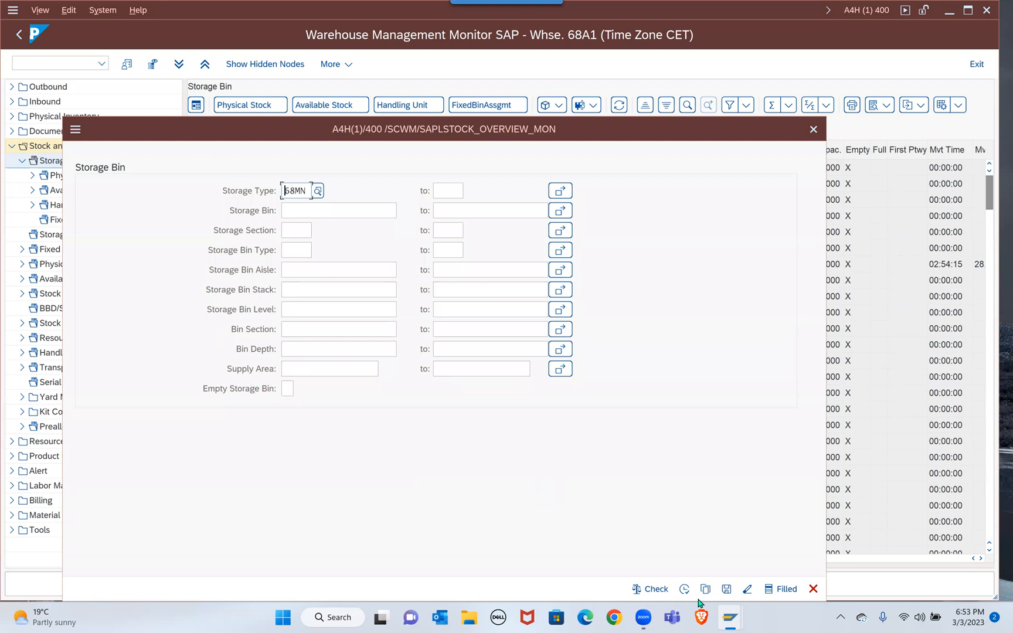
mouse_move(773, 588)
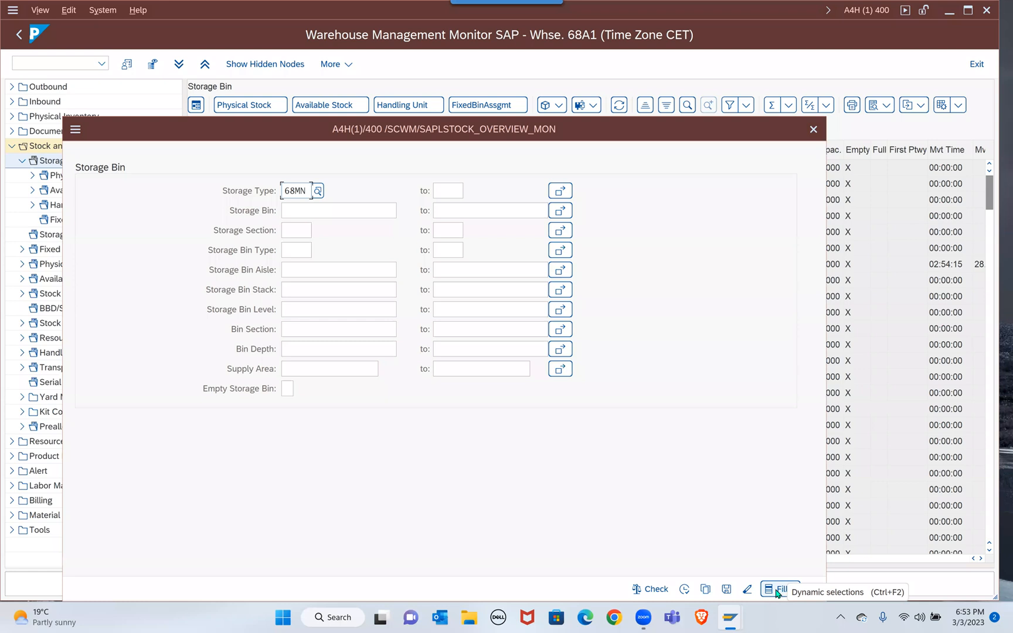
left_click(774, 589)
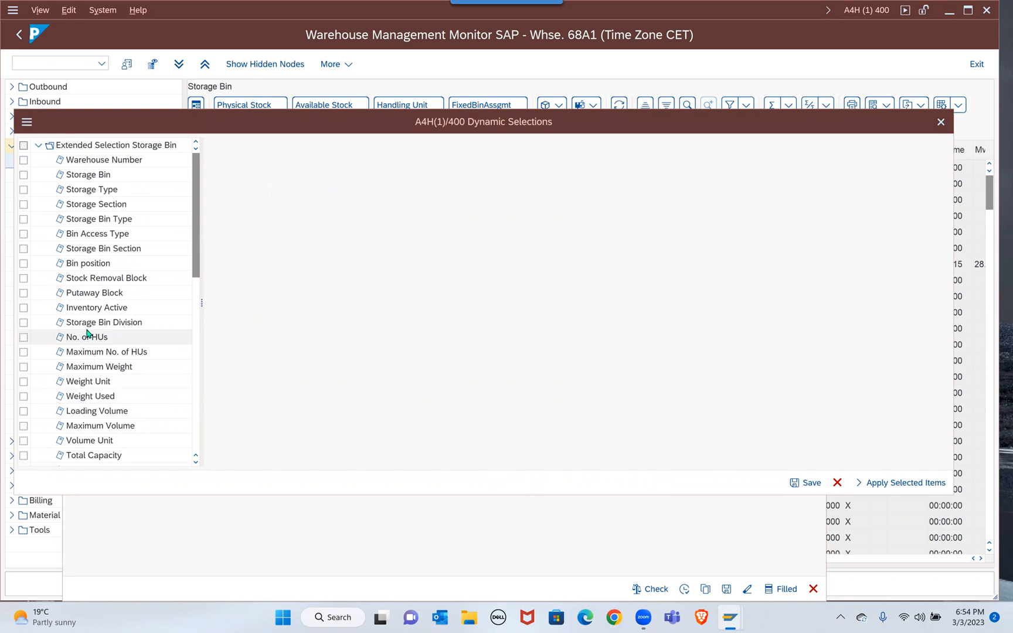
Step: Tick No. of HUs, restrict it to 'not equal 0', and save the selections
left_click(24, 337)
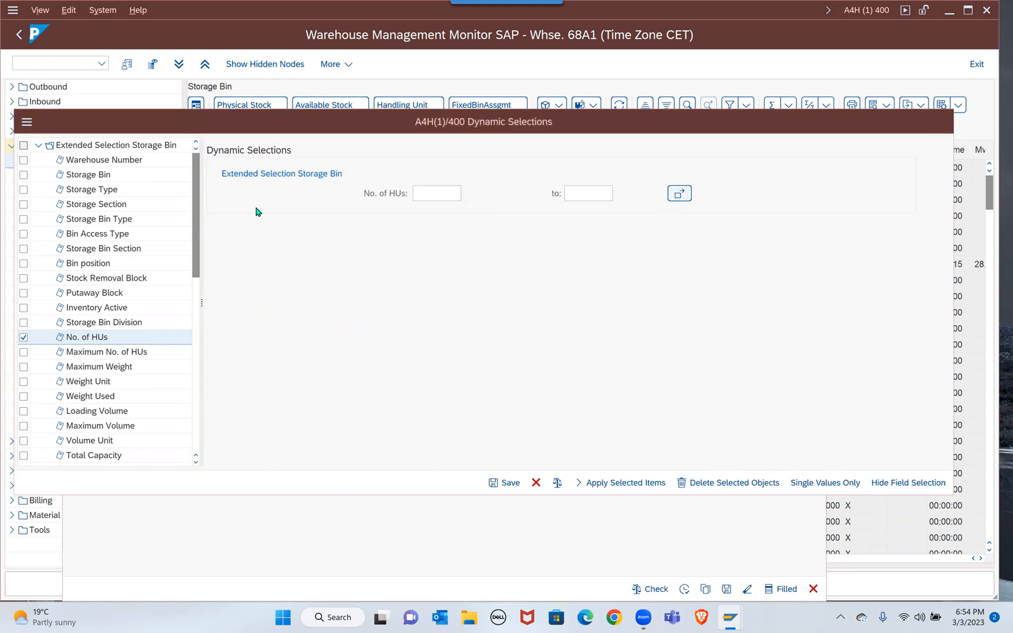
left_click(678, 192)
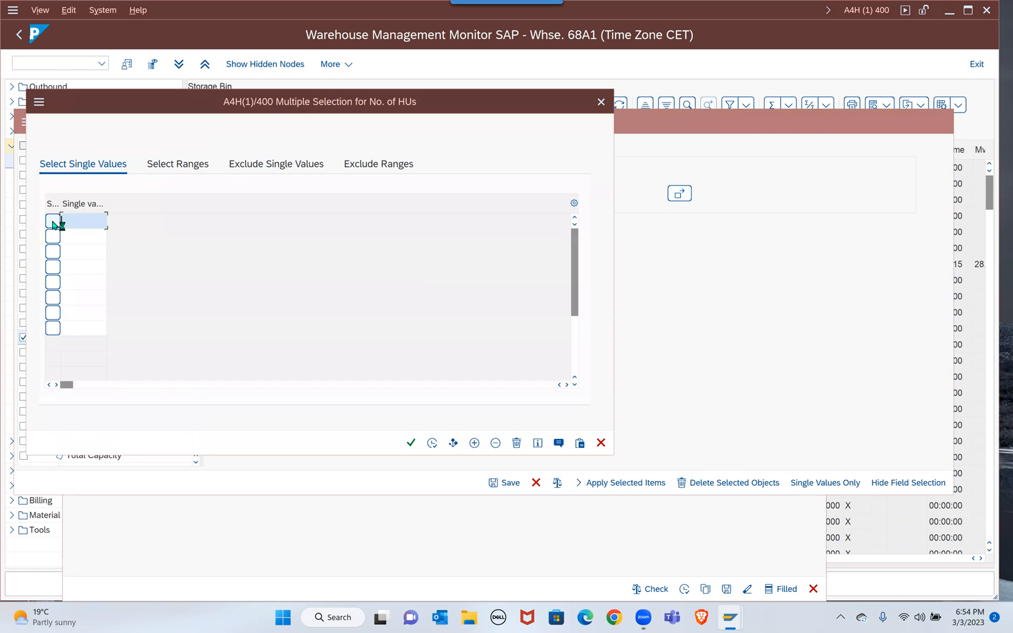
left_click(53, 221)
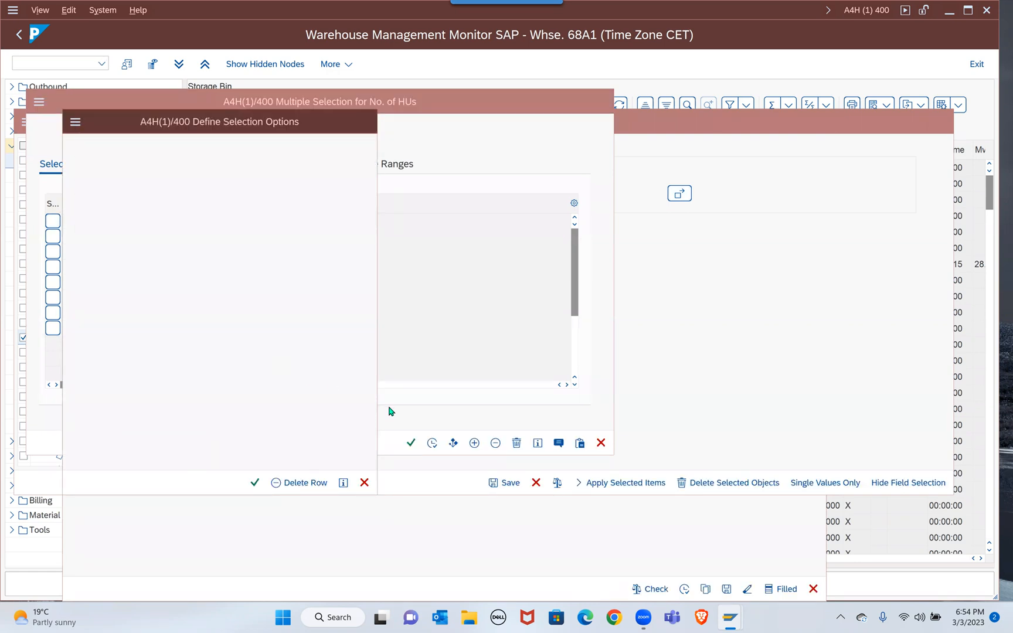
left_click(431, 443)
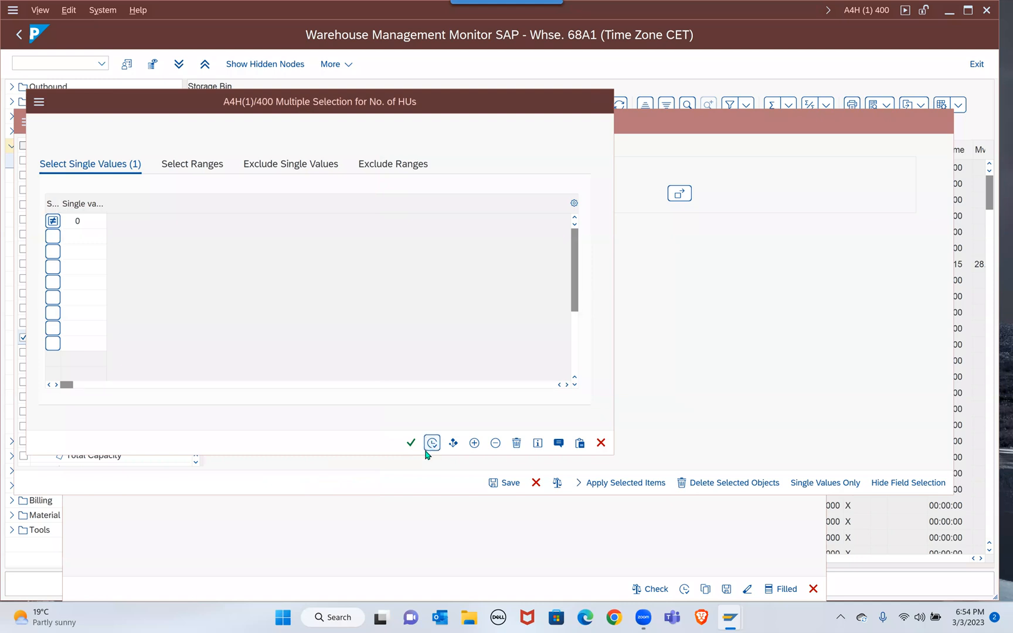
left_click(411, 443)
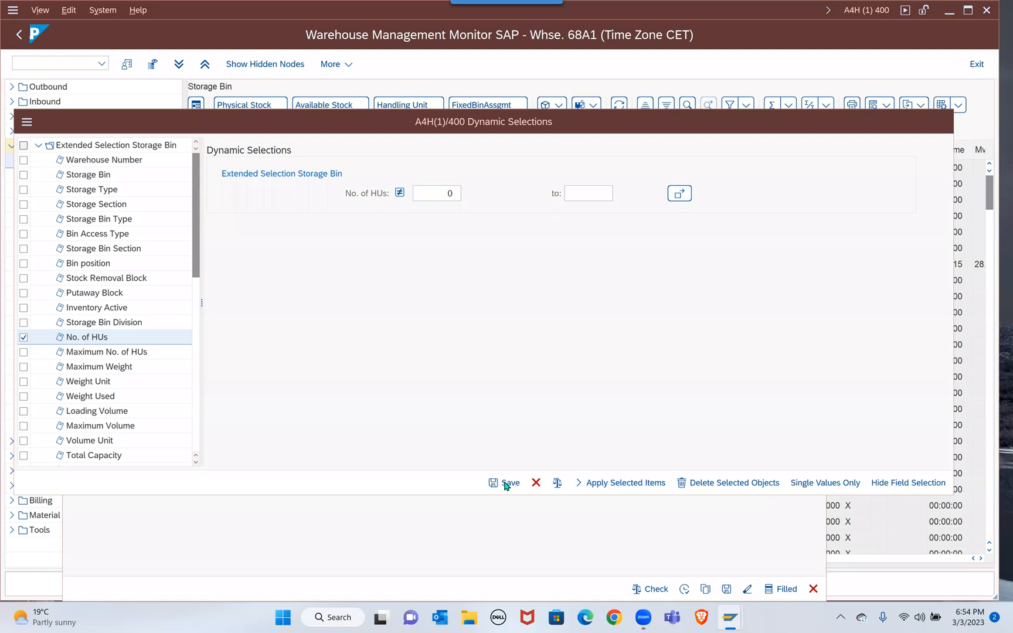
left_click(510, 482)
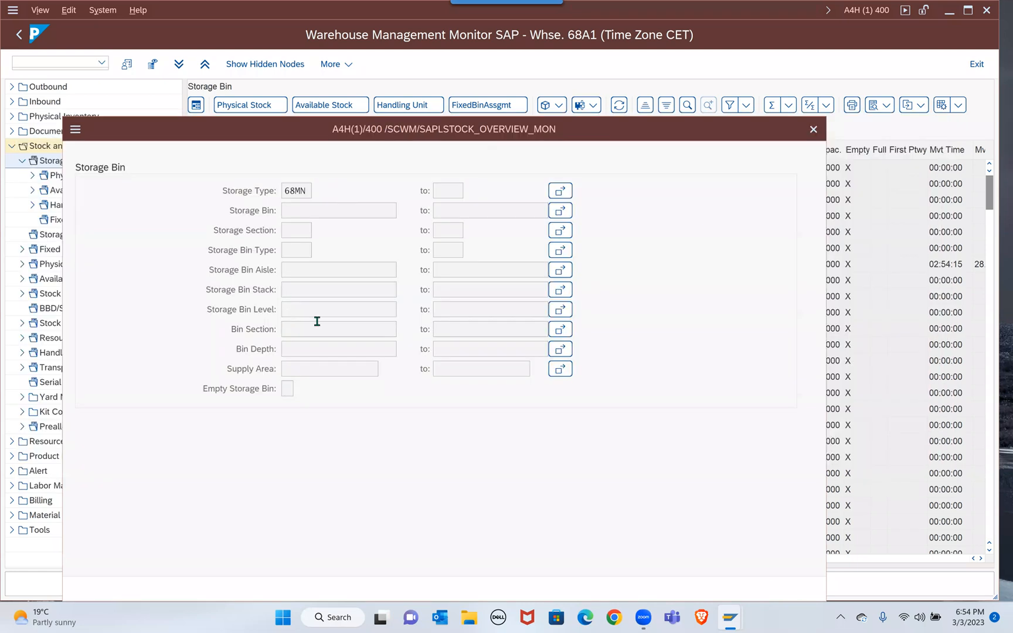
Step: Execute the selection and reload the Storage Bin node to show bins holding HUs
left_click(295, 190)
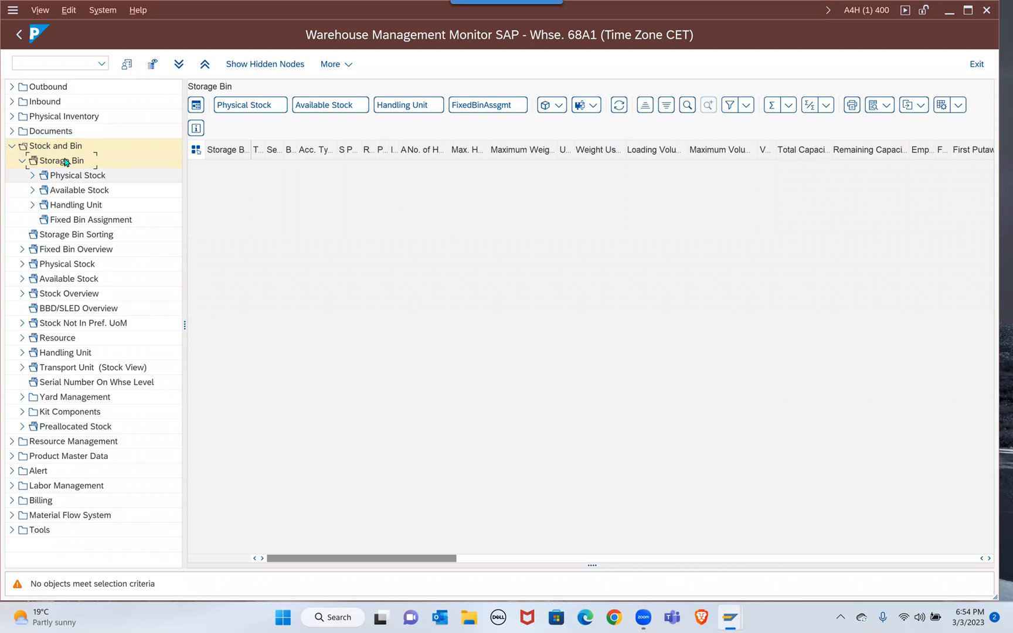
double_click(63, 160)
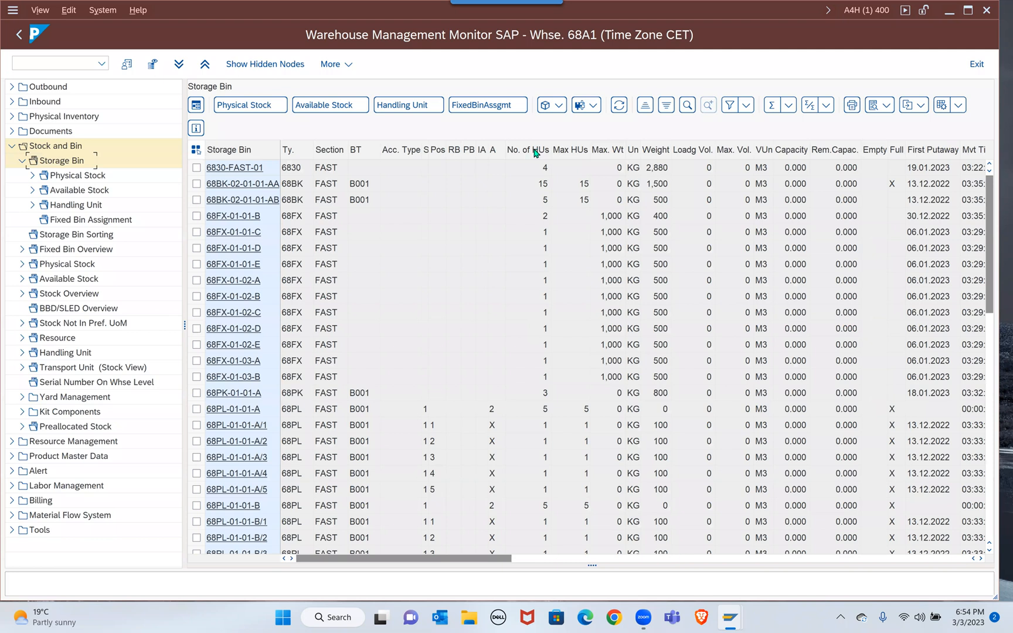
Step: Select the No. of HUs column, scroll to the list end, and collapse the Storage Bin node
left_click(527, 150)
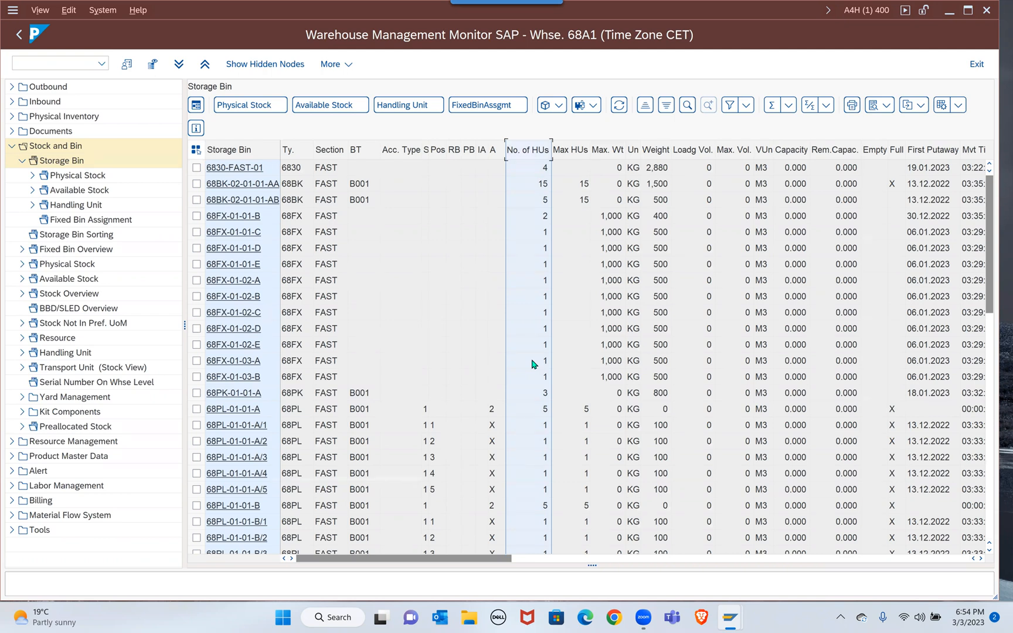
mouse_move(530, 433)
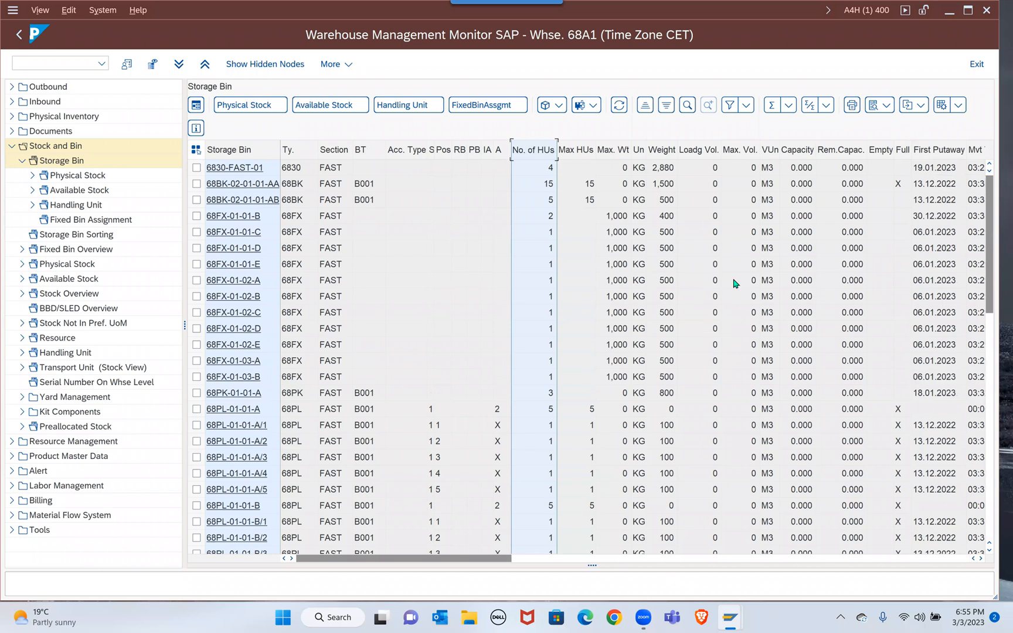
mouse_move(344, 354)
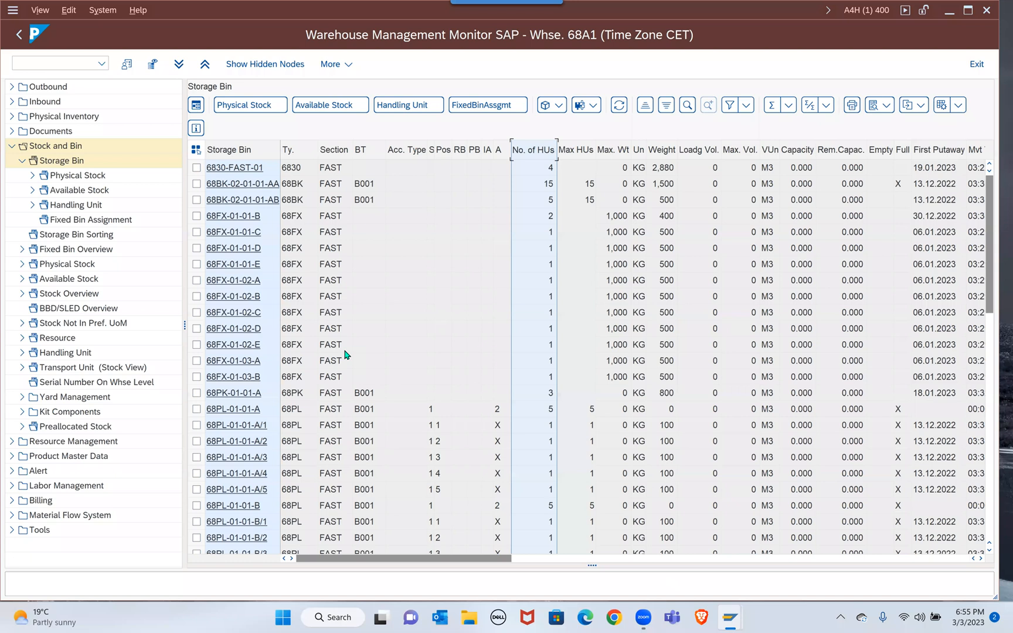
mouse_move(593, 329)
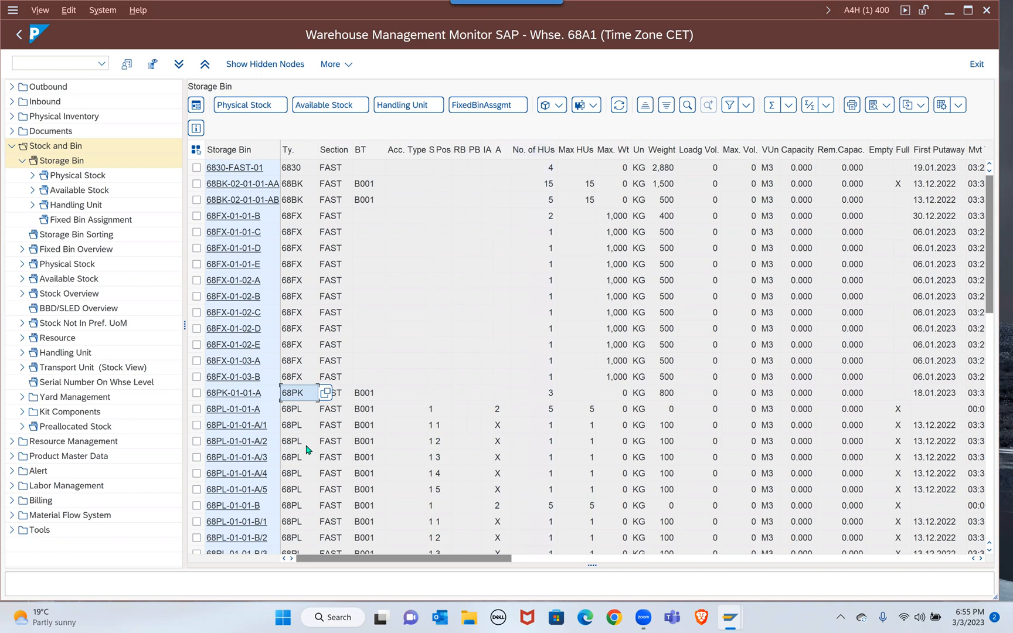
scroll("down", 3)
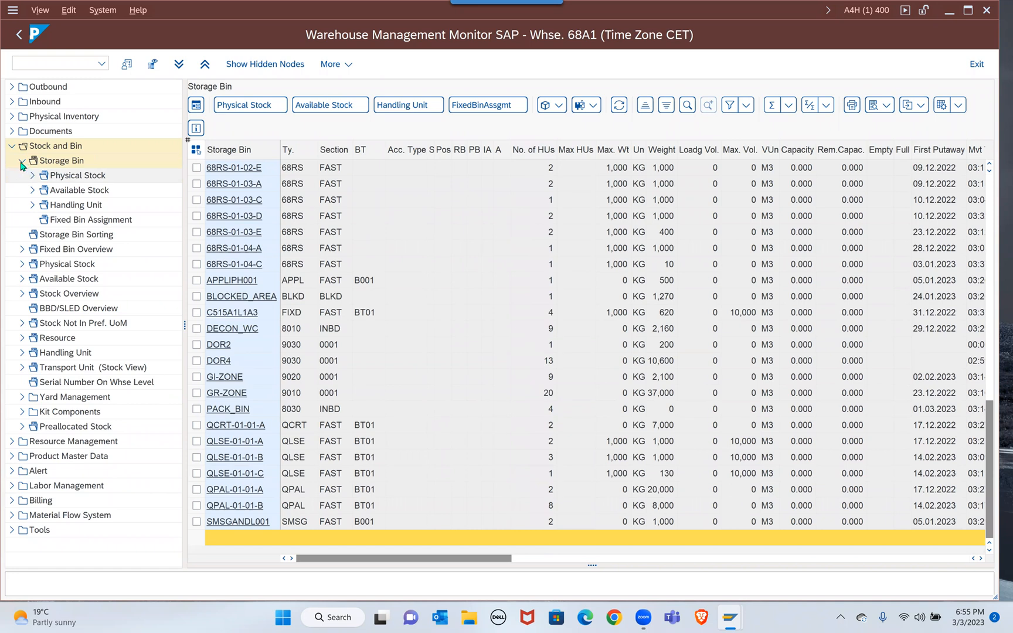
left_click(21, 160)
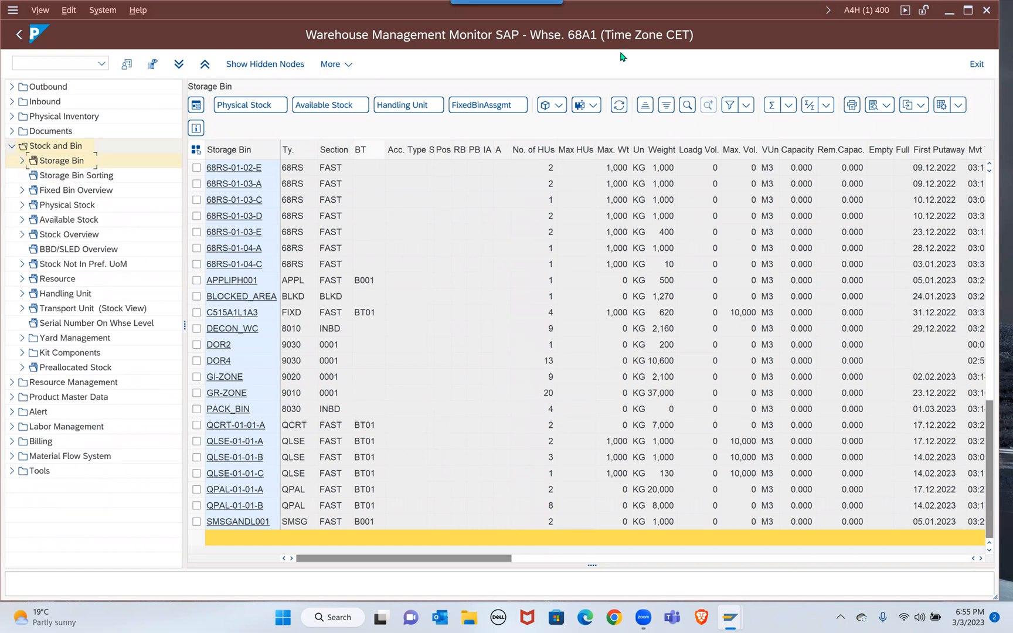